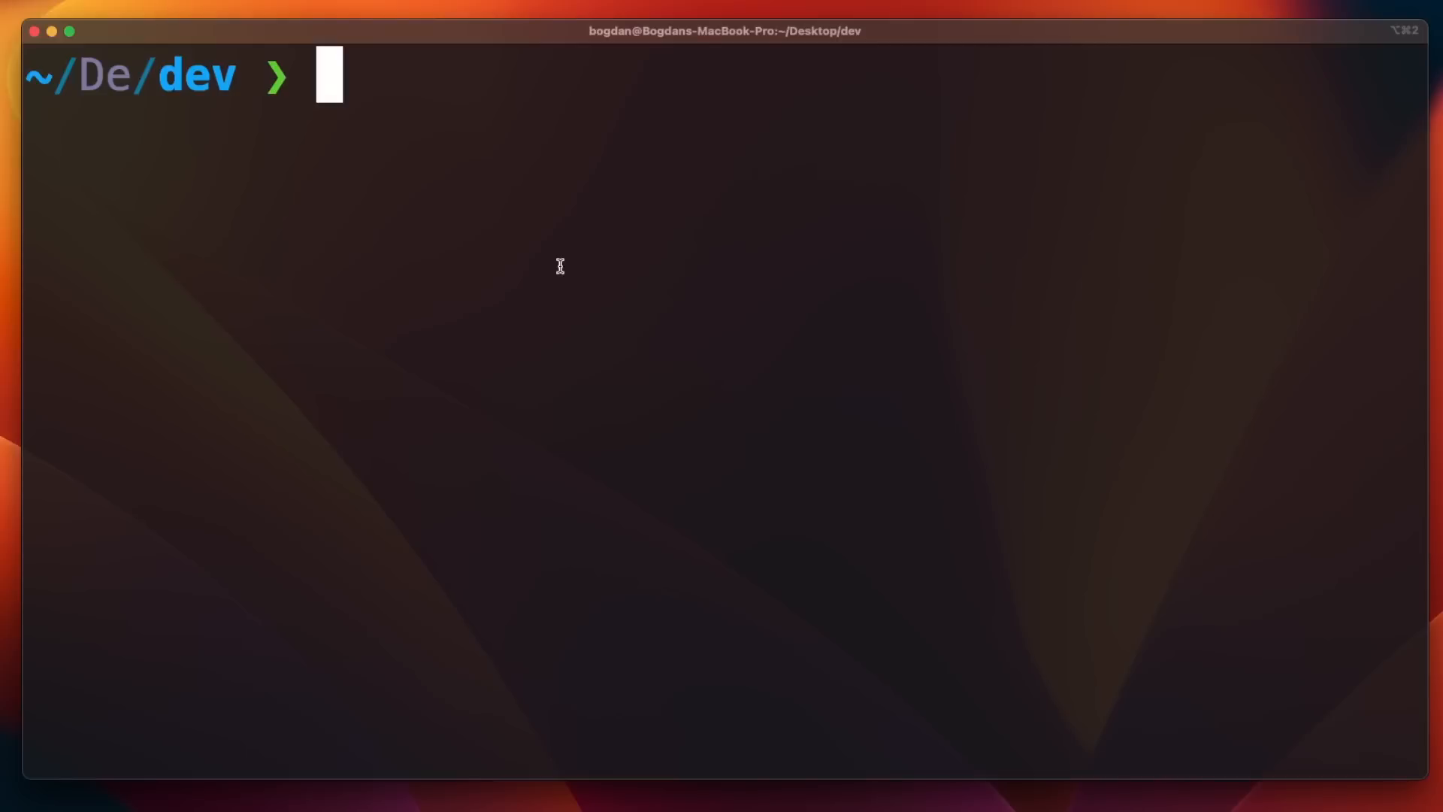
type("rustup update stable")
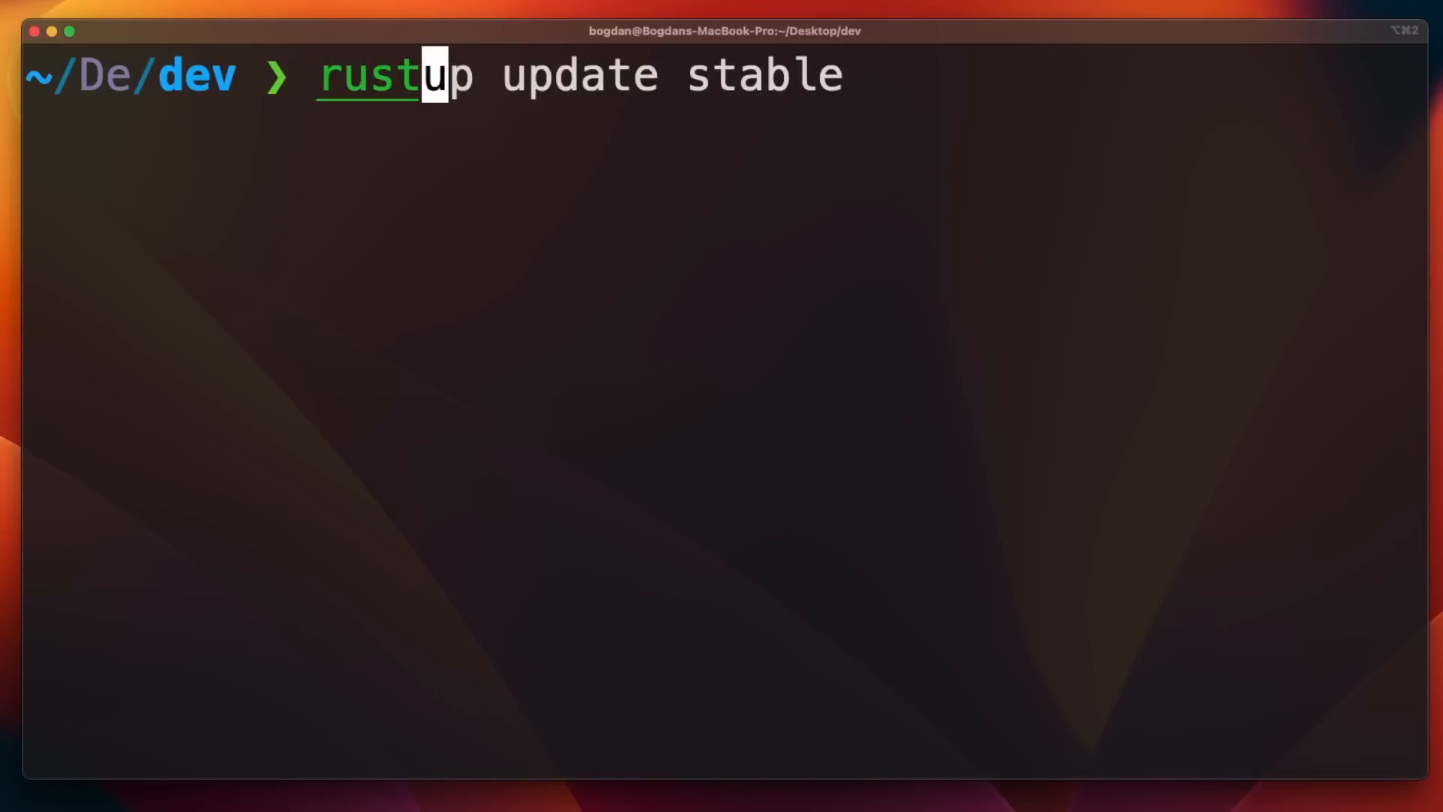